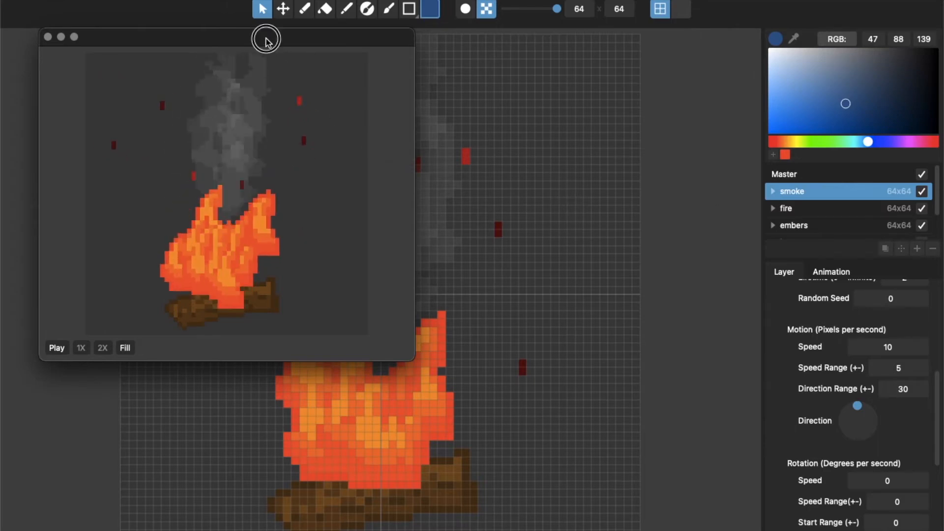
- Briefly toggle the smoke layer's particle effect off and on and set its wobble width to 5
{"action": "left_click_drag", "start_coordinate": [266, 38], "coordinate": [279, 40]}
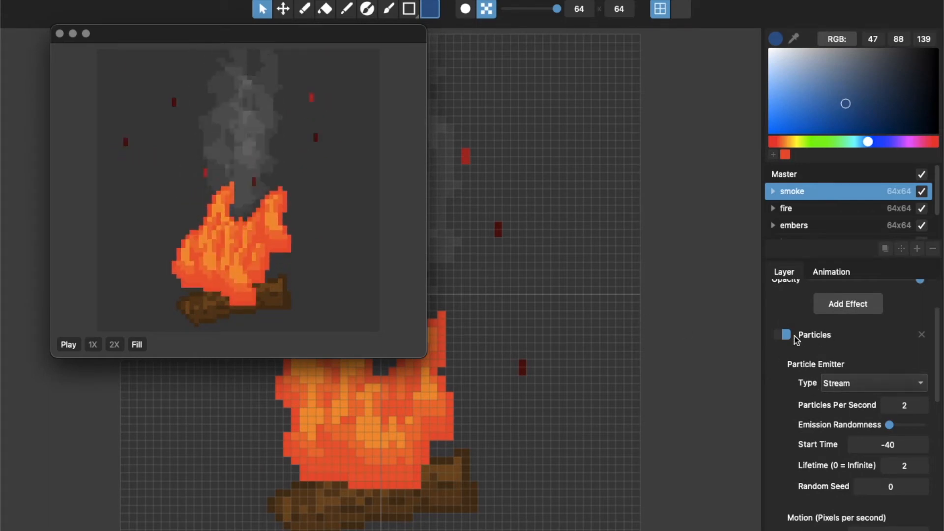
{"action": "left_click", "coordinate": [785, 335]}
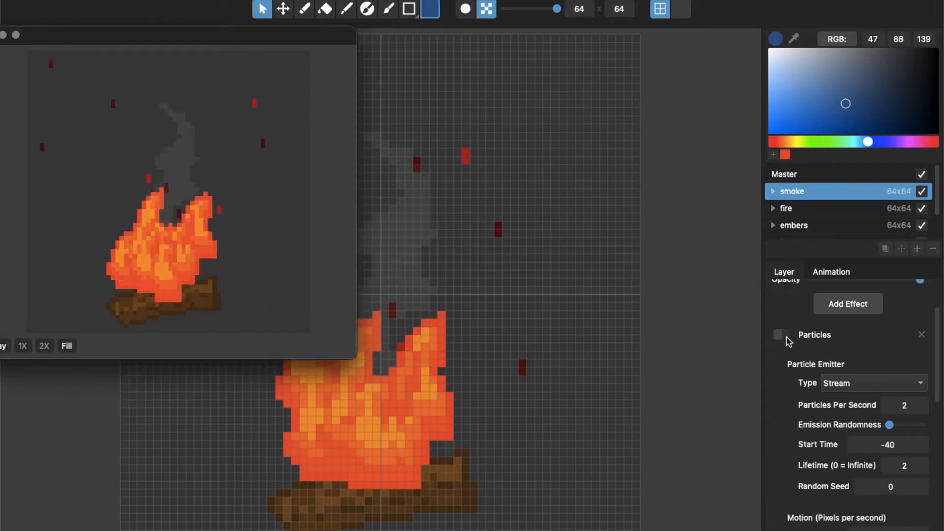
{"action": "left_click", "coordinate": [779, 334]}
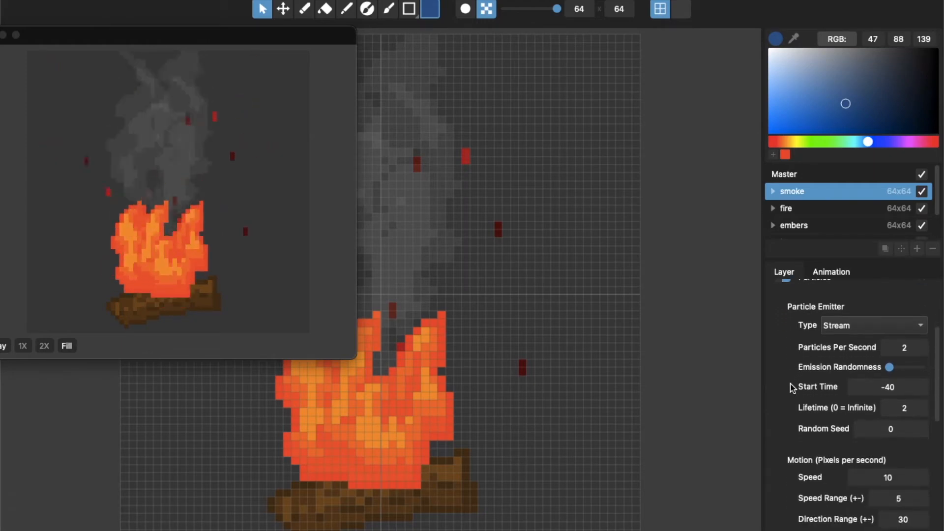
{"action": "scroll", "scroll_direction": "down", "scroll_amount": 3}
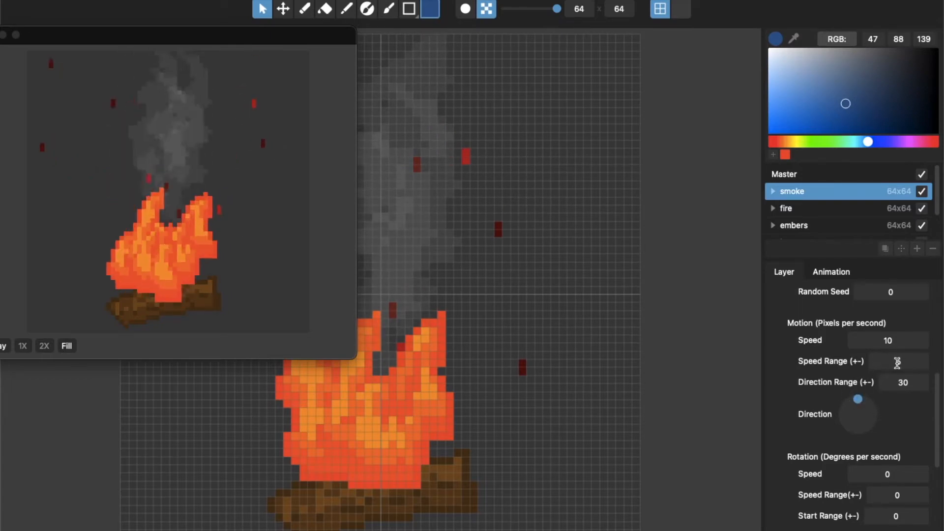
{"action": "type", "text": "5"}
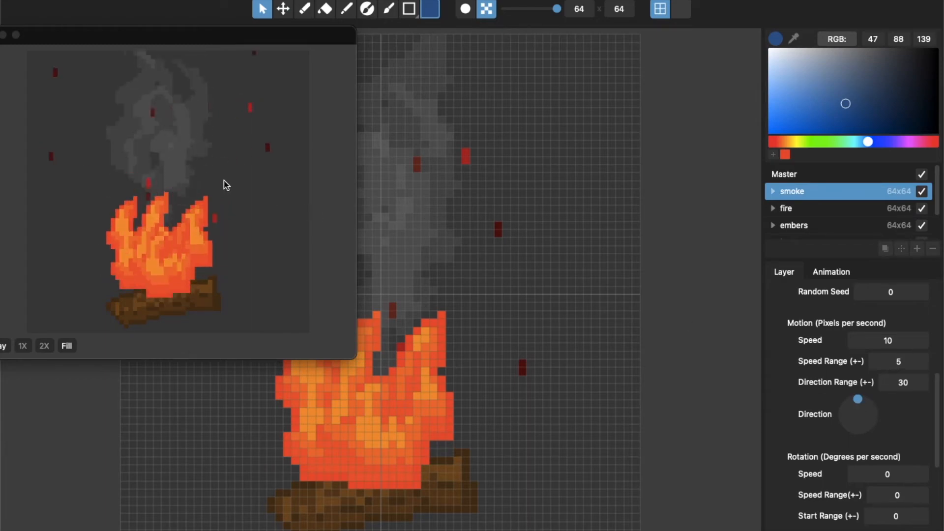
{"action": "scroll", "scroll_direction": "down", "scroll_amount": 3}
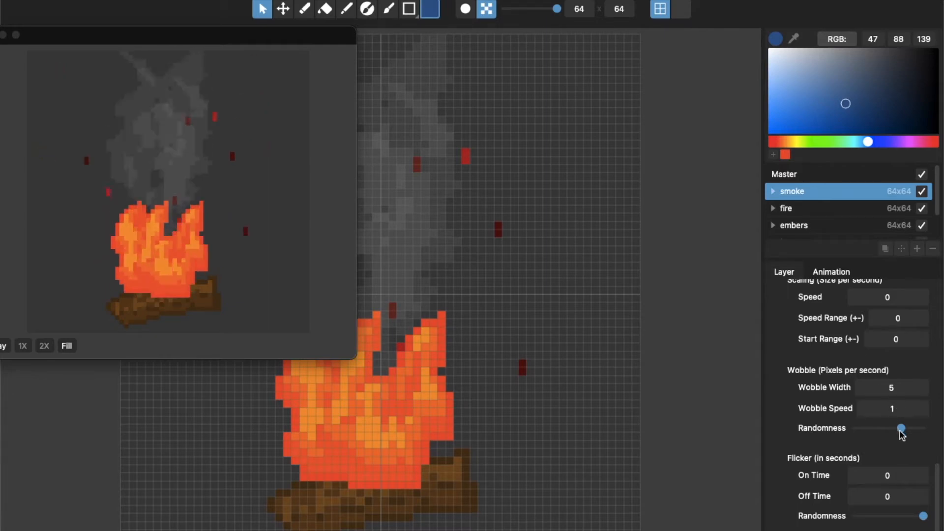
- Drop the smoke wobble randomness to zero, then bring it back to a moderate middle-right level
{"action": "left_click_drag", "start_coordinate": [902, 428], "coordinate": [852, 428]}
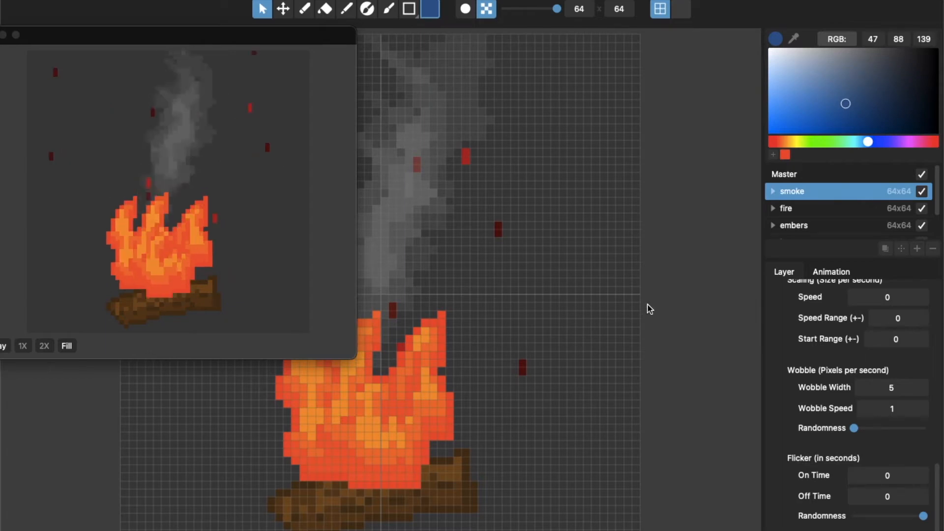
{"action": "left_click_drag", "start_coordinate": [854, 428], "coordinate": [886, 429]}
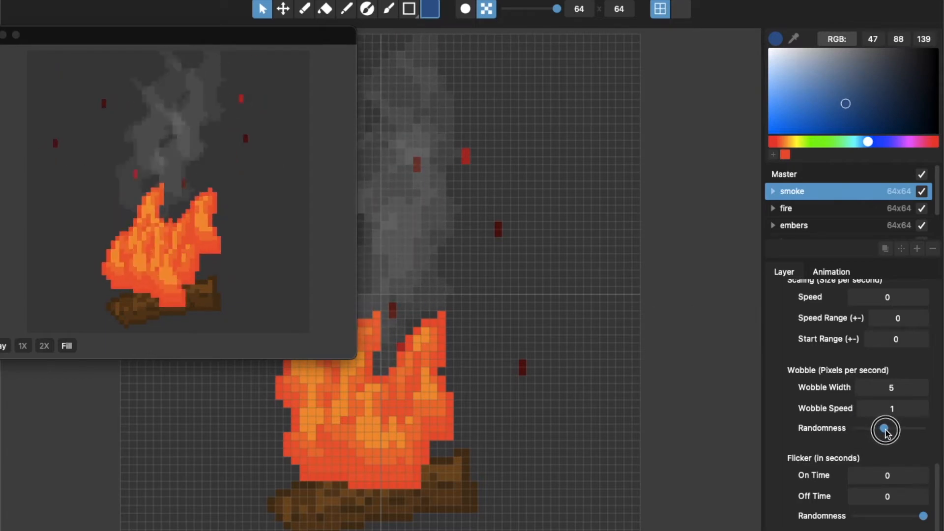
{"action": "left_click_drag", "start_coordinate": [885, 428], "coordinate": [892, 428]}
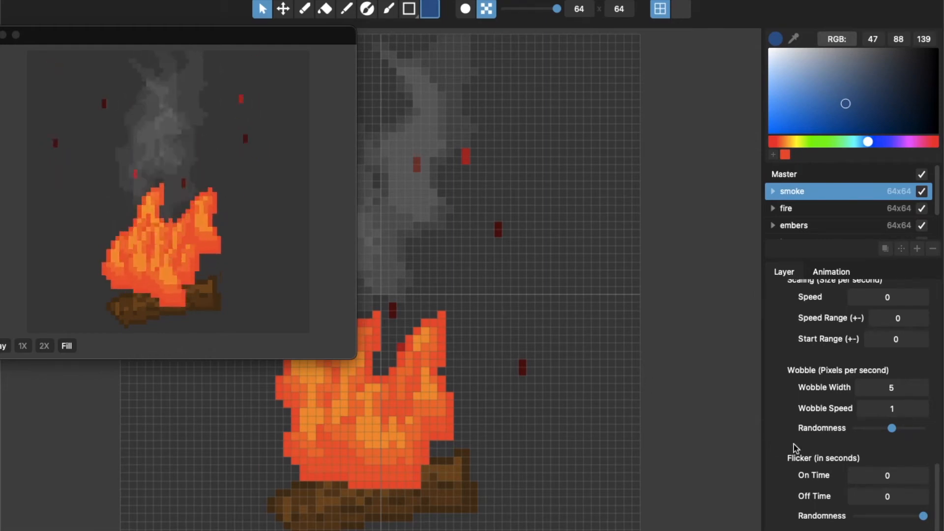
- Select and expand the fire layer to its flame child, toggling its particle effect off and back on
{"action": "left_click", "coordinate": [786, 208]}
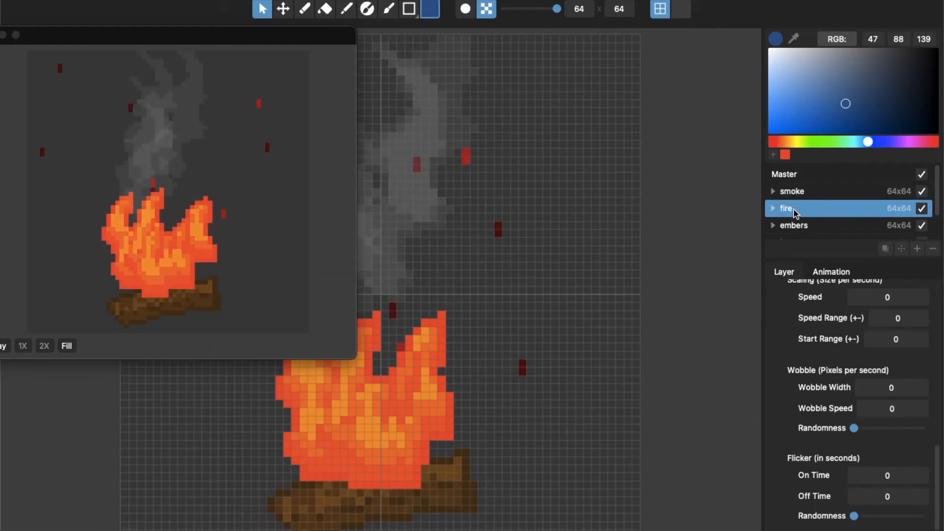
{"action": "left_click", "coordinate": [773, 208]}
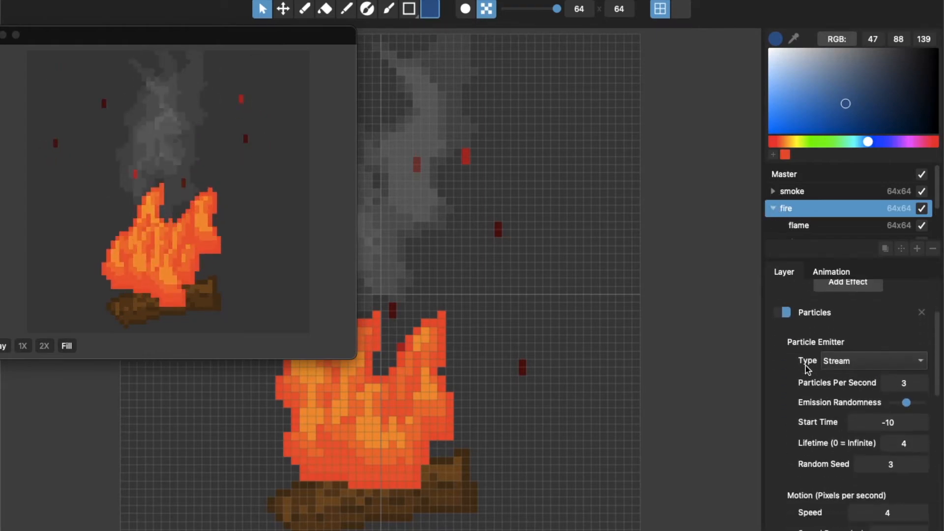
{"action": "left_click", "coordinate": [779, 312]}
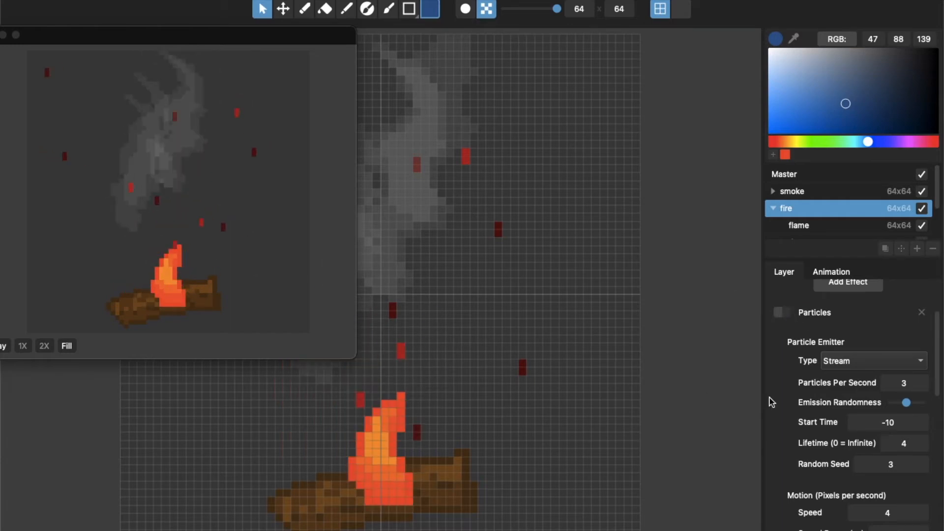
{"action": "left_click", "coordinate": [781, 312]}
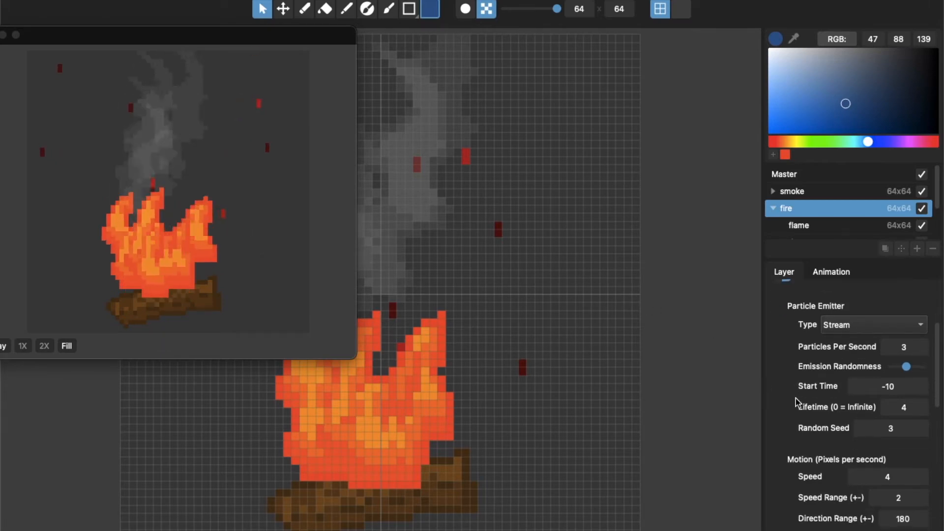
{"action": "scroll", "scroll_direction": "down", "scroll_amount": 3}
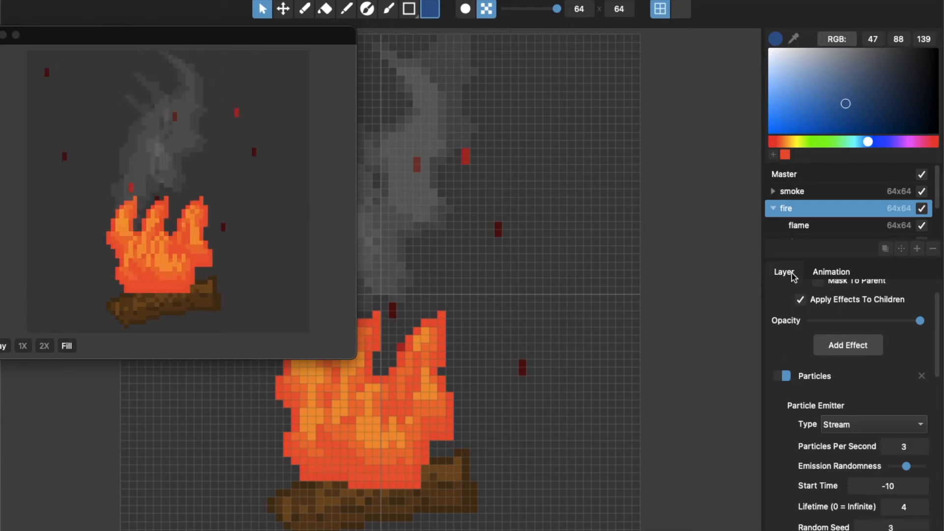
- Inspect the embers layer's black and red children, briefly disabling its green colour key before returning to embers
{"action": "left_click", "coordinate": [793, 207]}
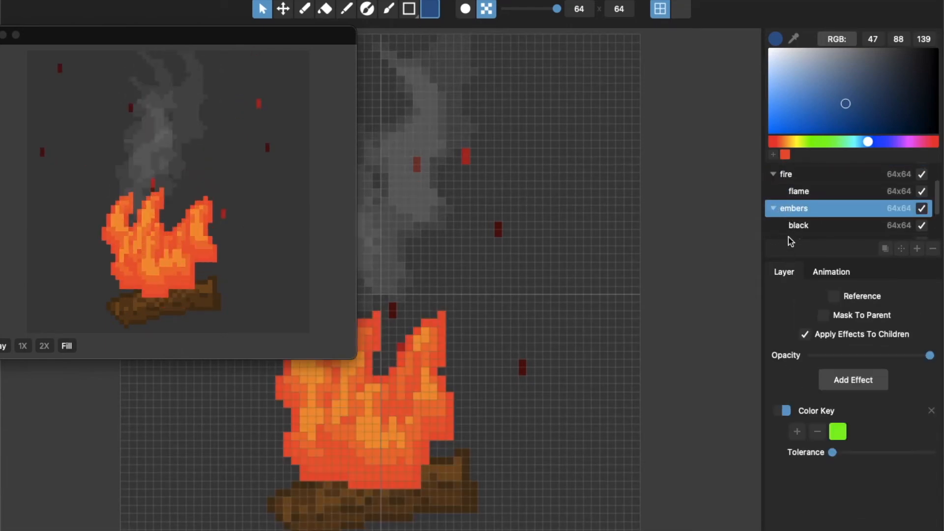
{"action": "left_click", "coordinate": [797, 225]}
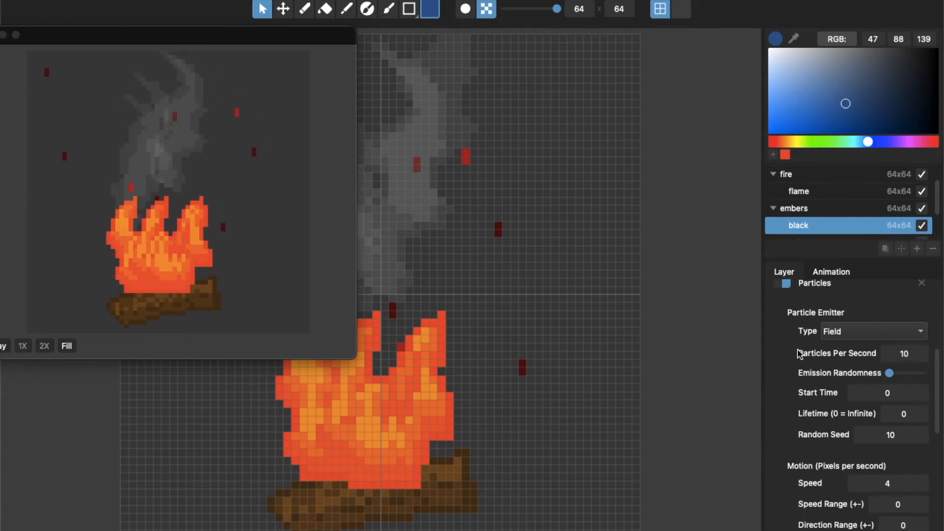
{"action": "left_click", "coordinate": [794, 207]}
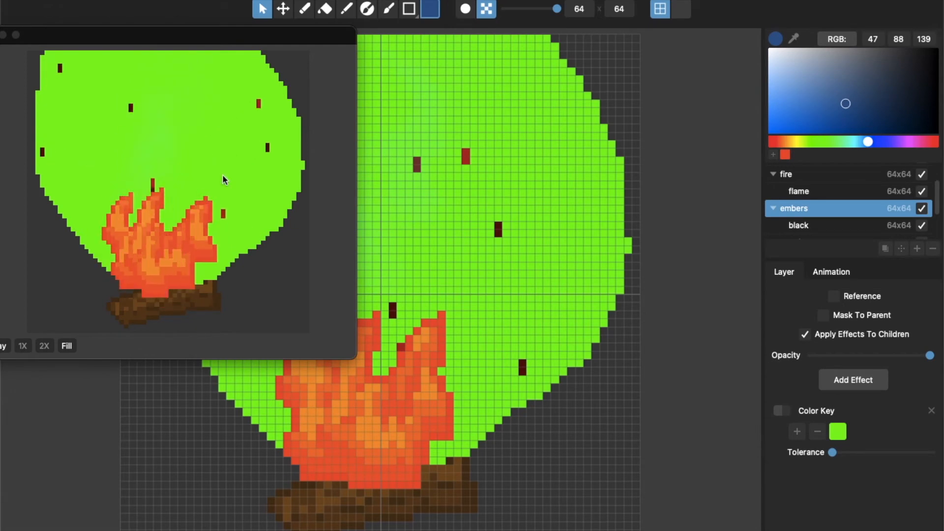
{"action": "left_click", "coordinate": [798, 225]}
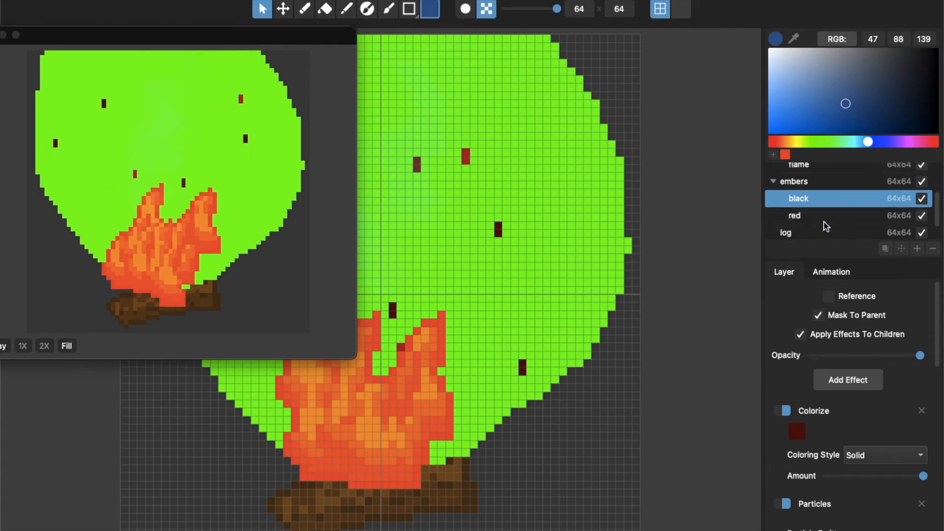
{"action": "left_click", "coordinate": [795, 215]}
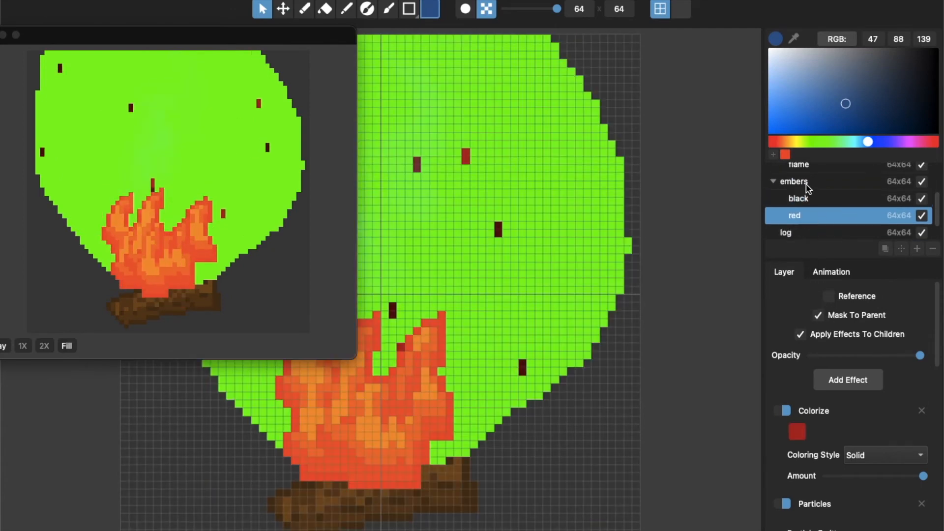
{"action": "left_click", "coordinate": [794, 181]}
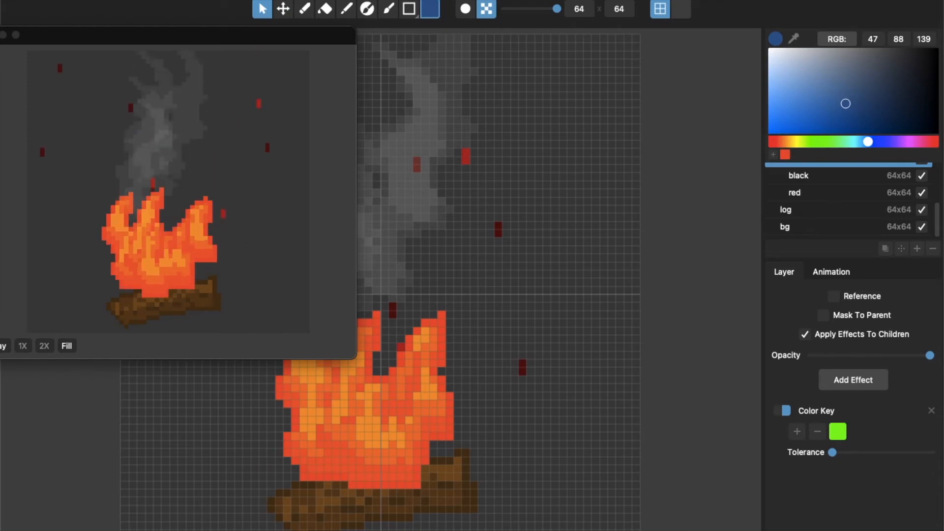
- Use File > Open to load fireworks.pmf in place of the campfire project
{"action": "left_click", "coordinate": [108, 3]}
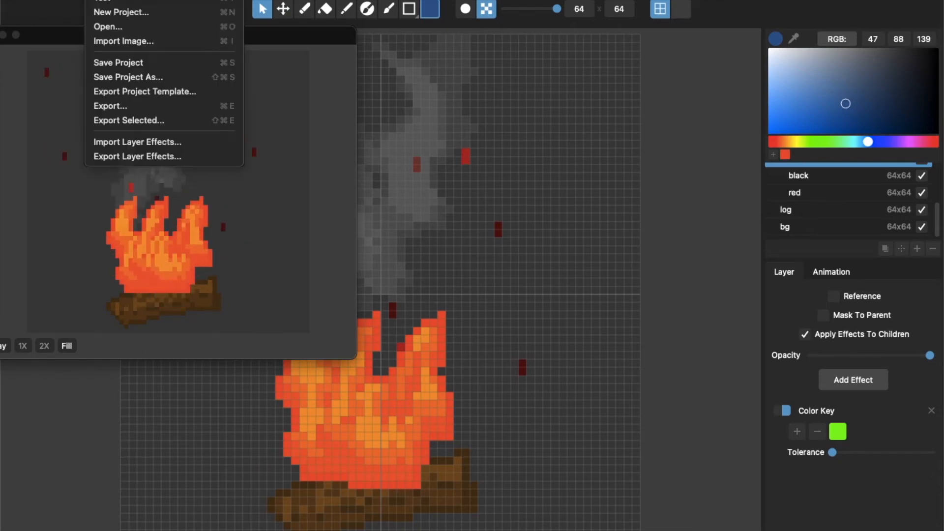
{"action": "left_click", "coordinate": [121, 12]}
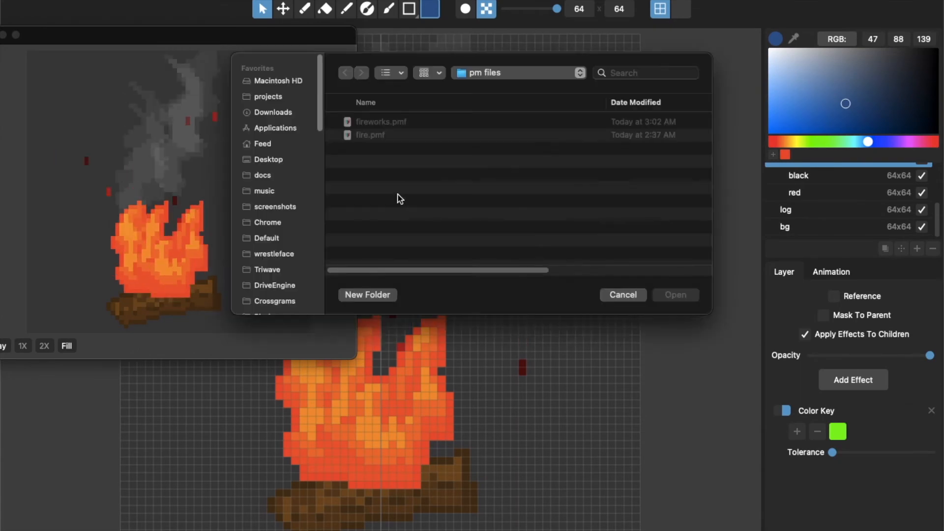
{"action": "left_click", "coordinate": [381, 122]}
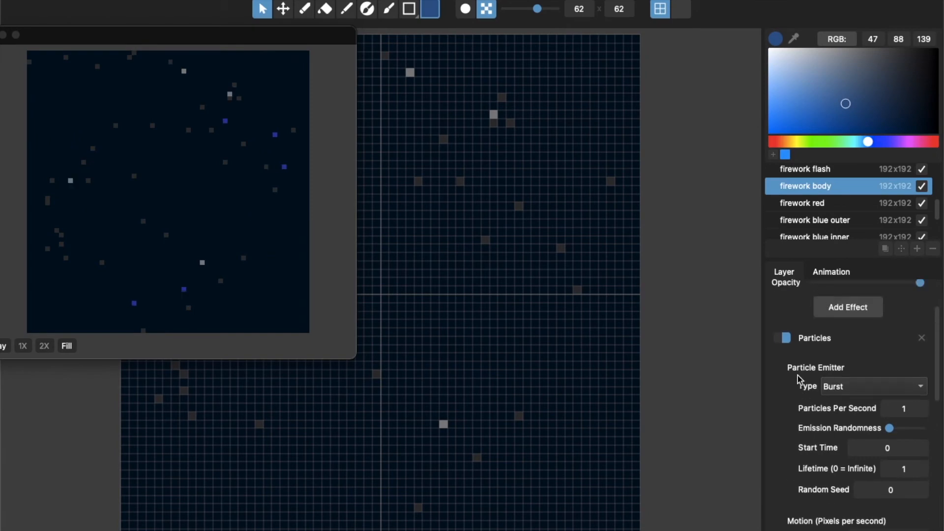
{"action": "left_click", "coordinate": [803, 202]}
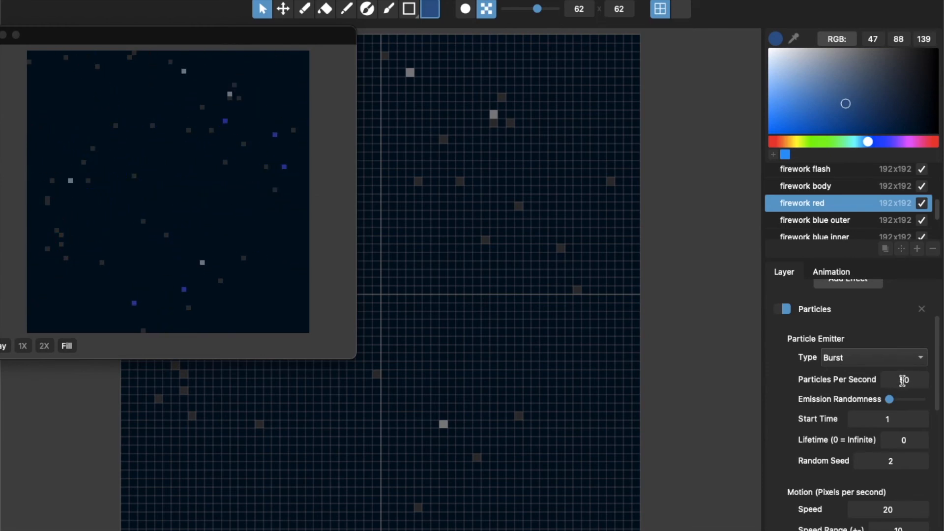
{"action": "left_click", "coordinate": [815, 219]}
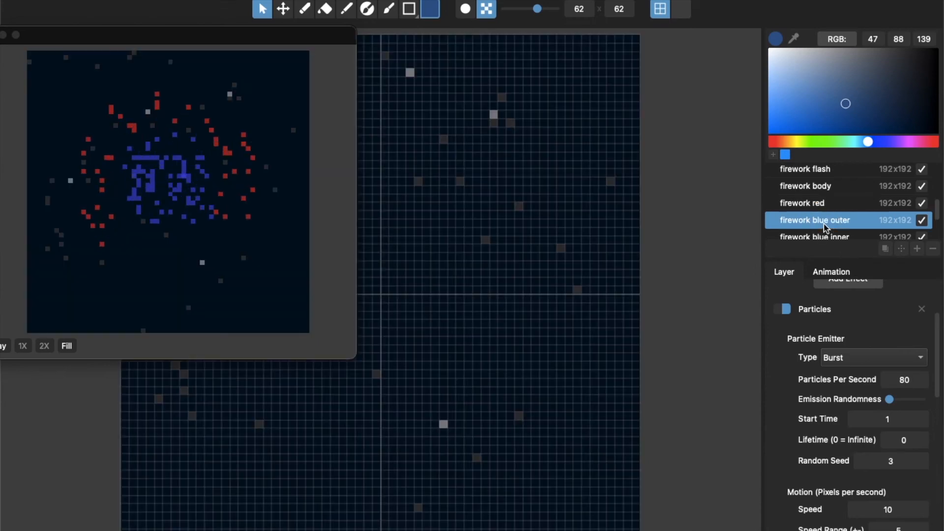
{"action": "left_click", "coordinate": [832, 218]}
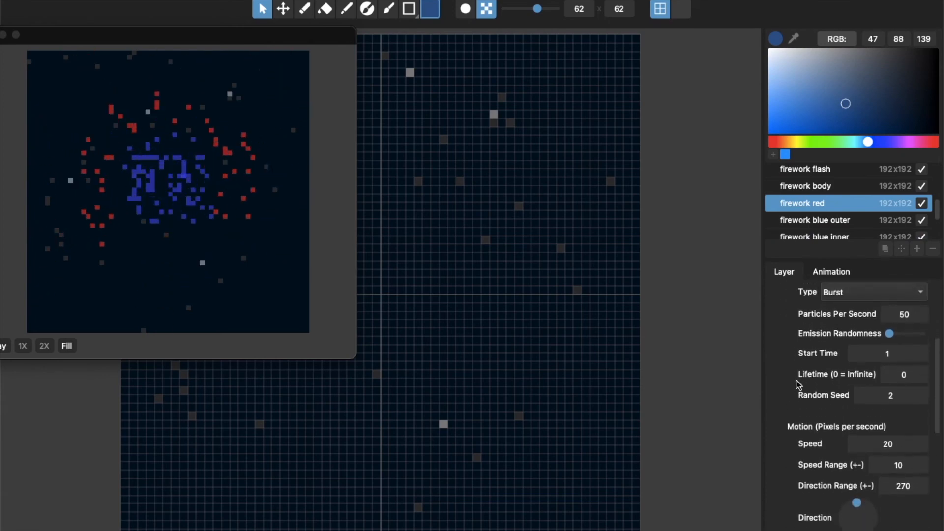
{"action": "left_click", "coordinate": [814, 219]}
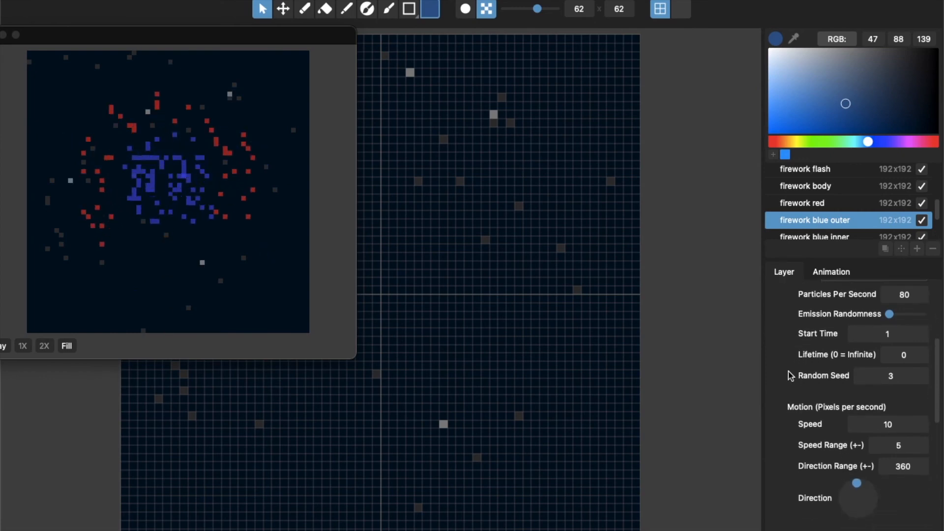
{"action": "scroll", "scroll_direction": "down", "scroll_amount": 3}
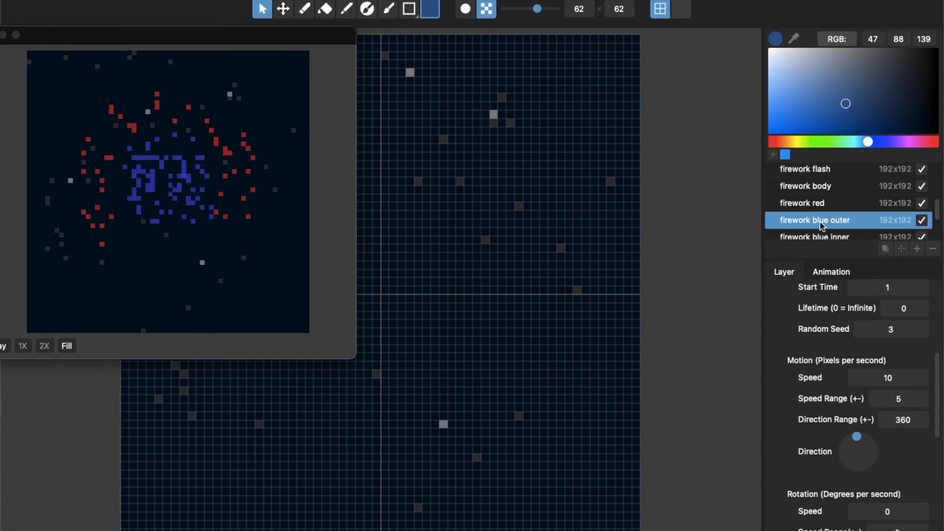
{"action": "left_click", "coordinate": [802, 202]}
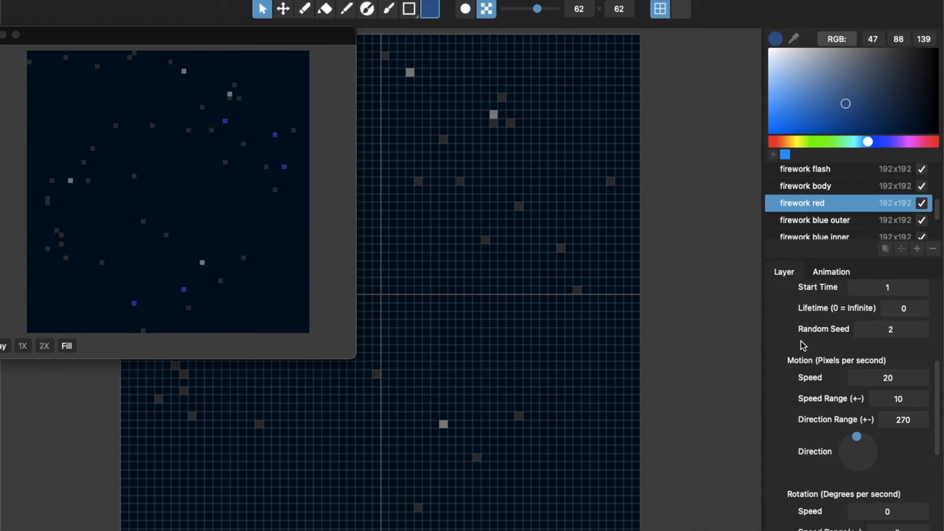
{"action": "left_click", "coordinate": [831, 220]}
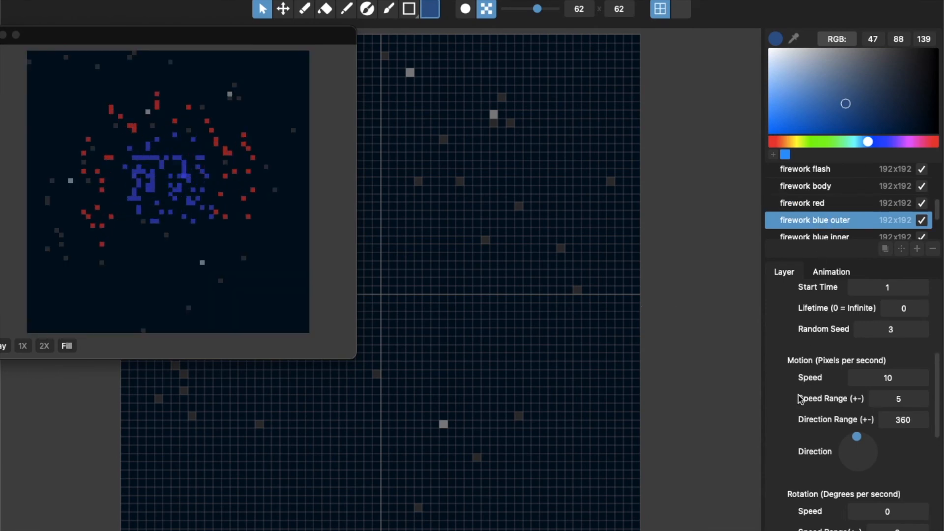